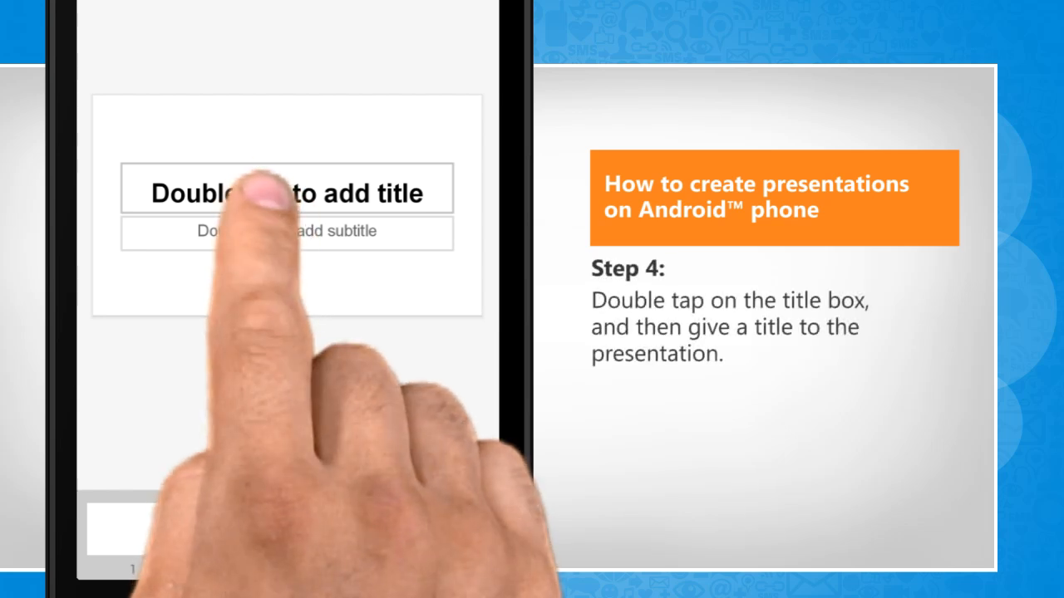
- Type the title 'Presentation' and the subtitle 'Test Presentation' into the slide placeholders
{"action": "double_click", "coordinate": [287, 192]}
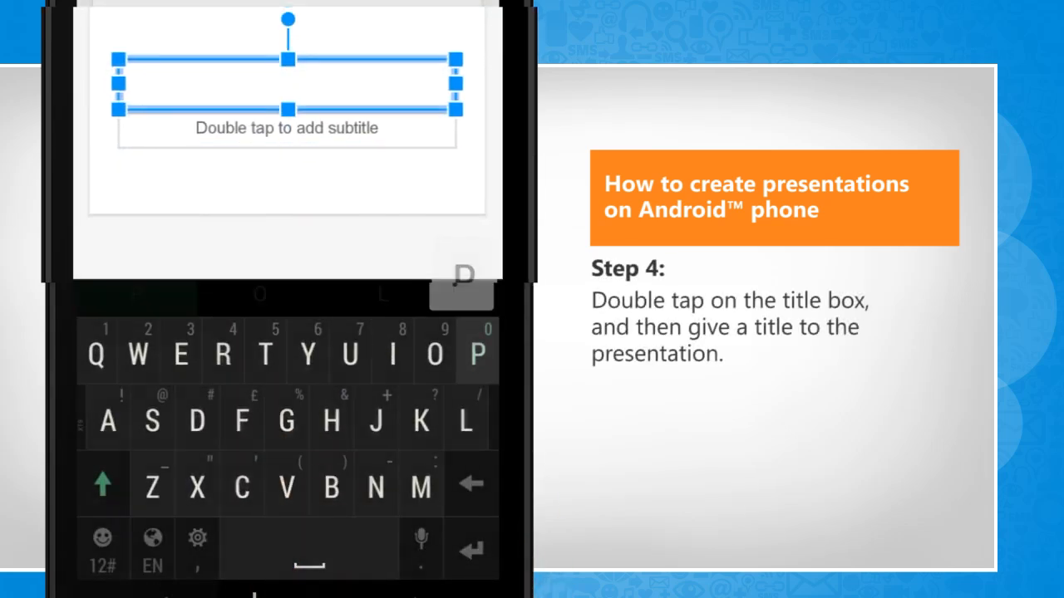
{"action": "type", "text": "Presentation"}
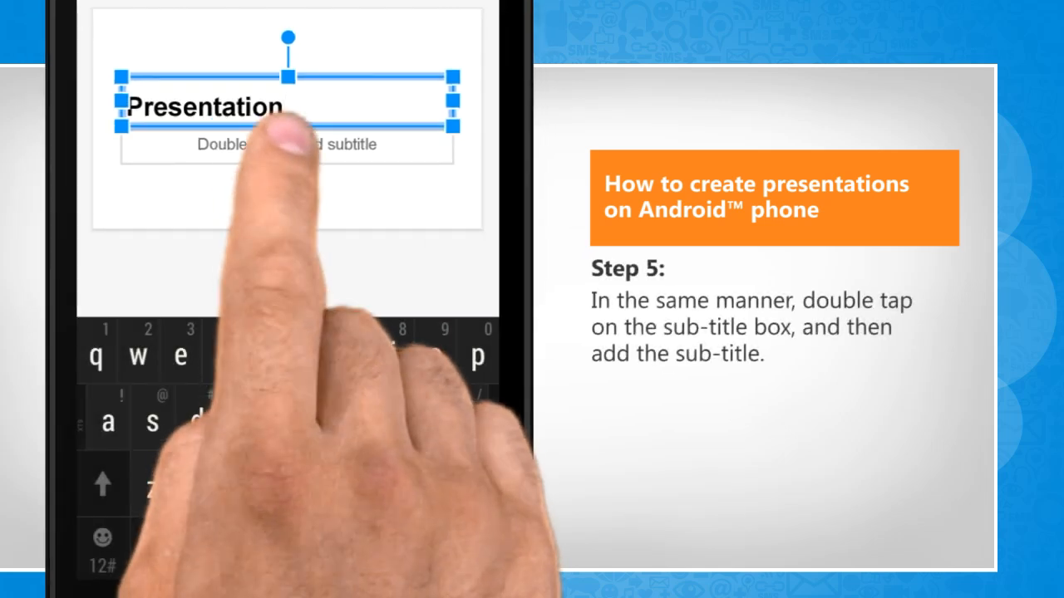
{"action": "double_click", "coordinate": [285, 143]}
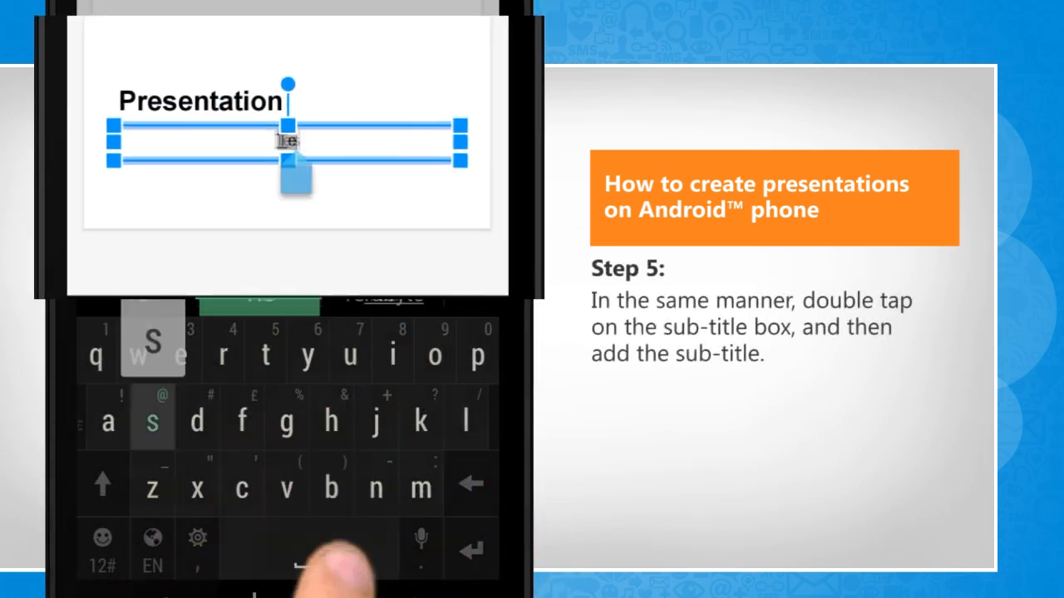
{"action": "type", "text": "Test Presentation"}
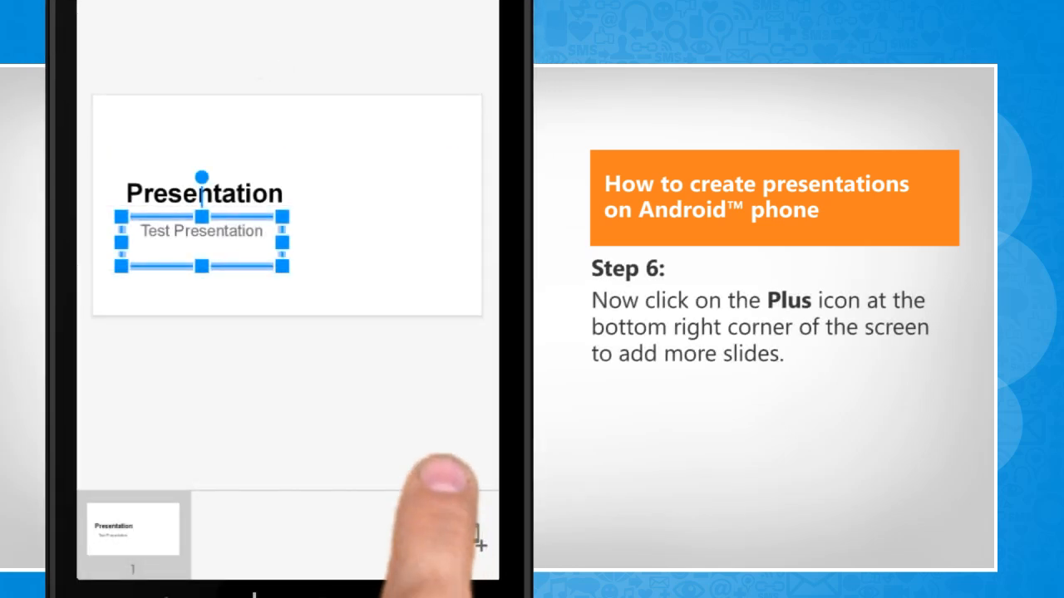
- Add a new slide with the + button below the slide strip
{"action": "left_click", "coordinate": [478, 540]}
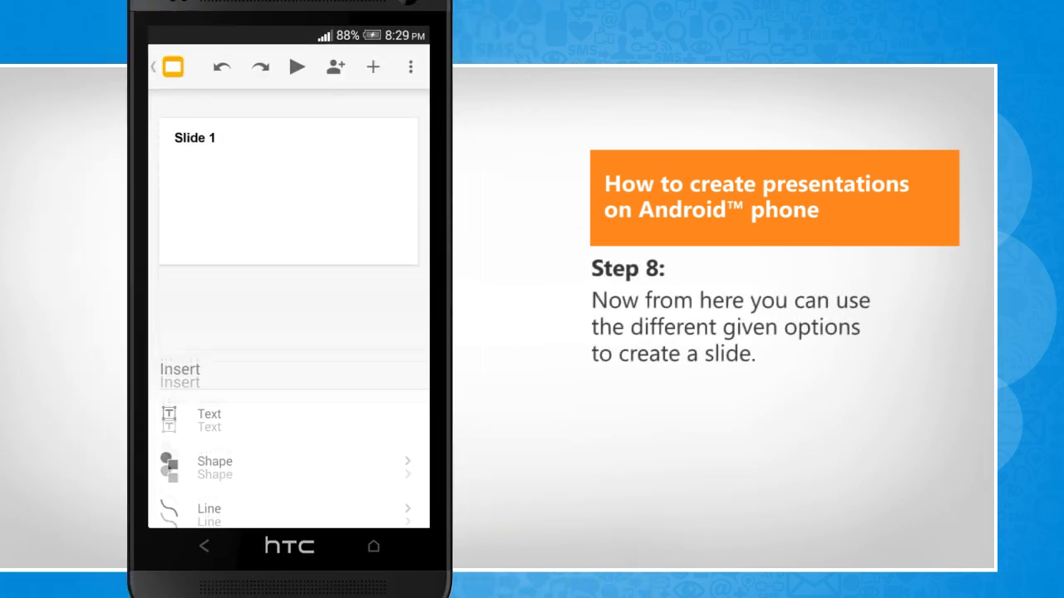
- Insert a cylinder from the Shape options onto the second slide
{"action": "left_click", "coordinate": [214, 462]}
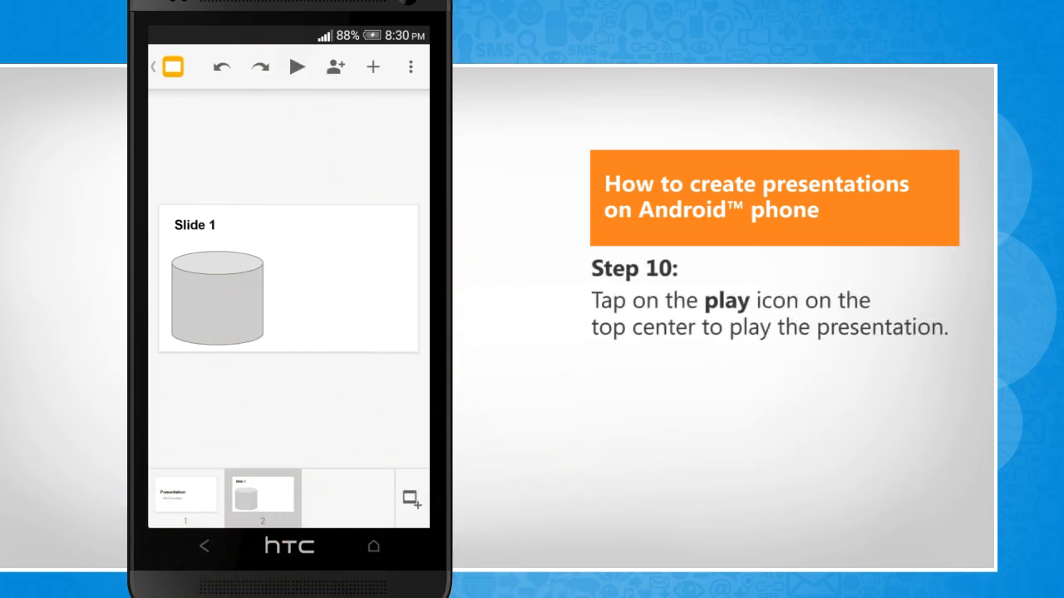
- Start the slideshow fullscreen from the Play icon in the top toolbar
{"action": "left_click", "coordinate": [296, 66]}
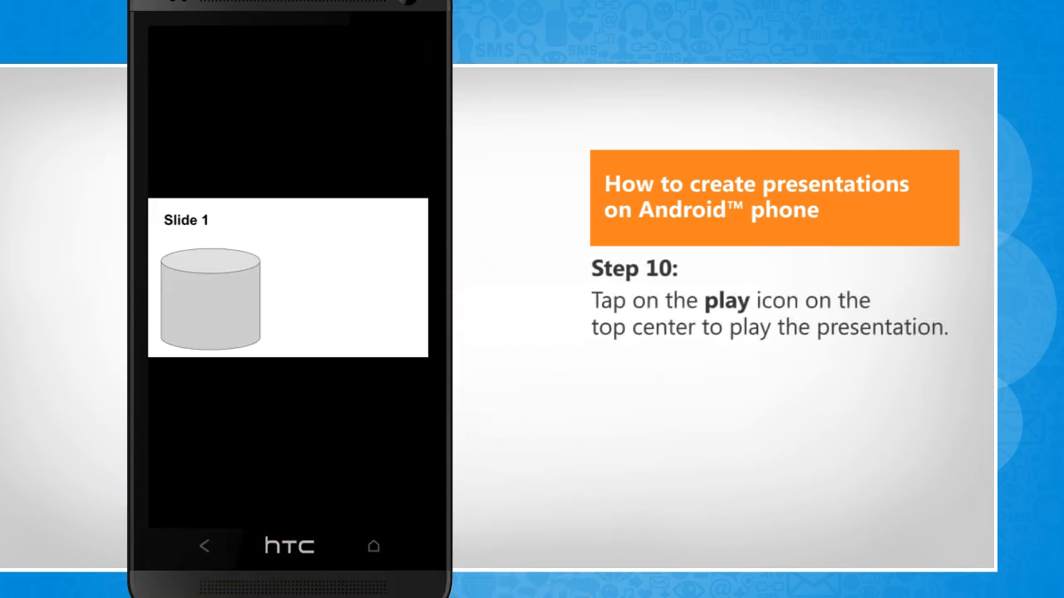